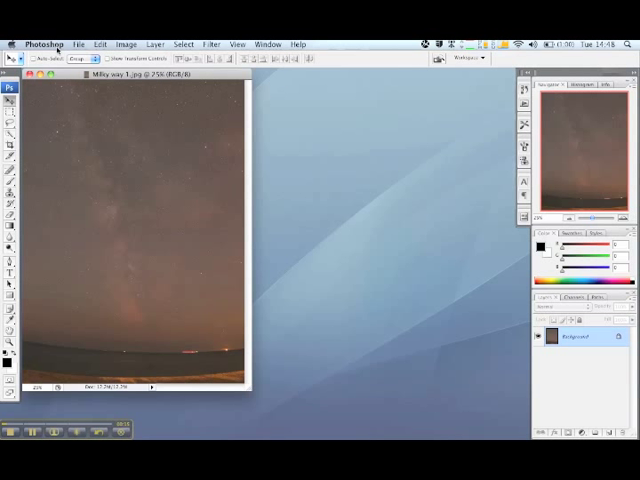
pyautogui.moveTo(67, 77)
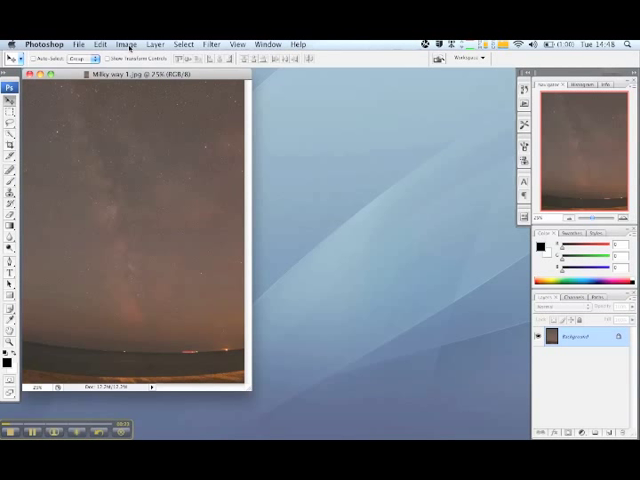
# Run Auto Levels from the Image menu so the sky turns brighter and bluer.
pyautogui.click(126, 43)
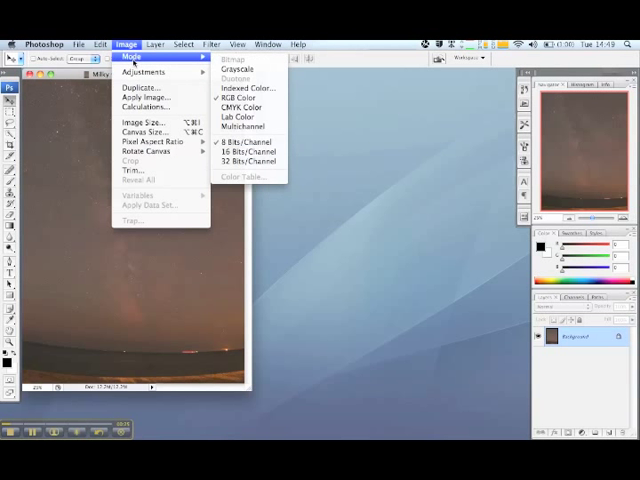
pyautogui.moveTo(150, 84)
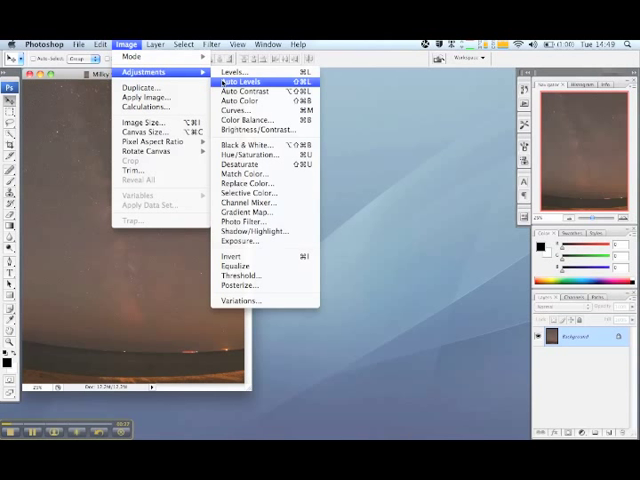
pyautogui.click(240, 81)
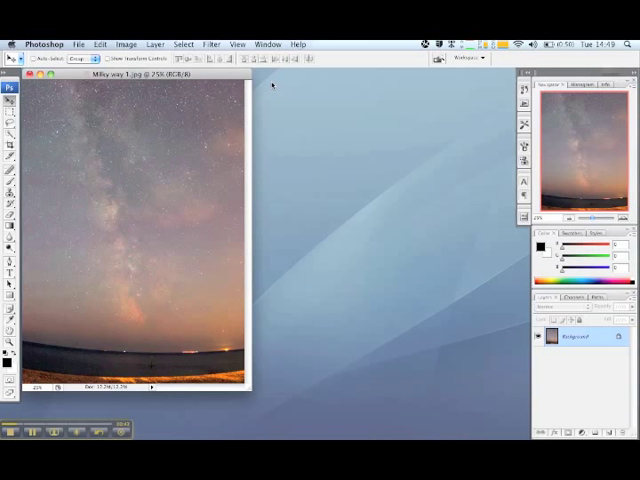
# Bring up the manual Levels dialog from Image > Adjustments.
pyautogui.click(126, 43)
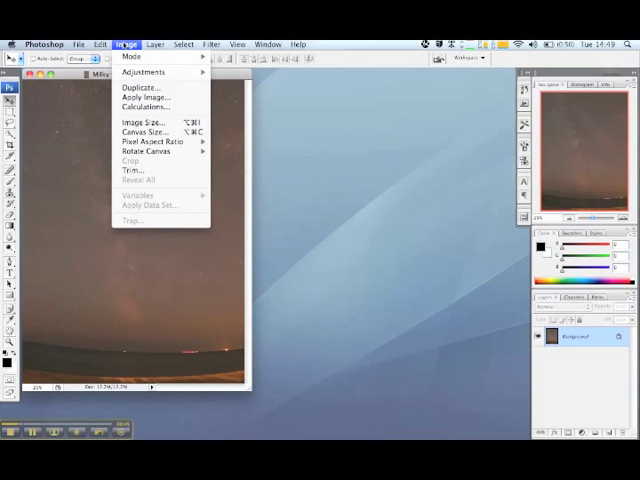
pyautogui.moveTo(142, 71)
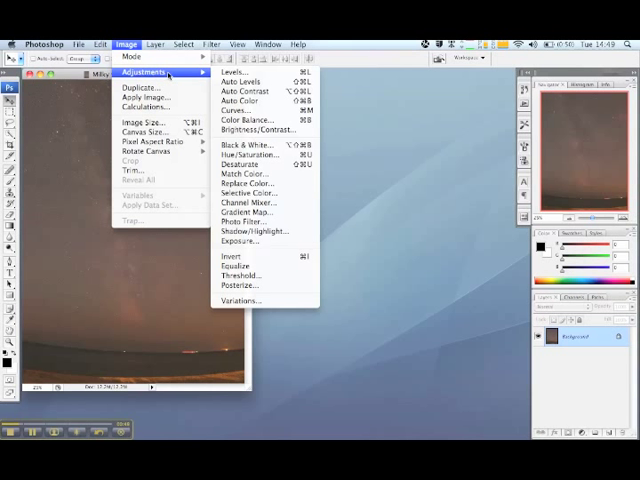
pyautogui.moveTo(230, 73)
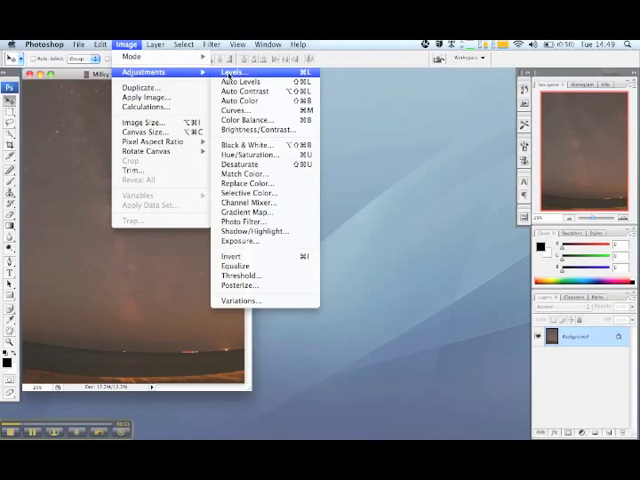
pyautogui.click(229, 72)
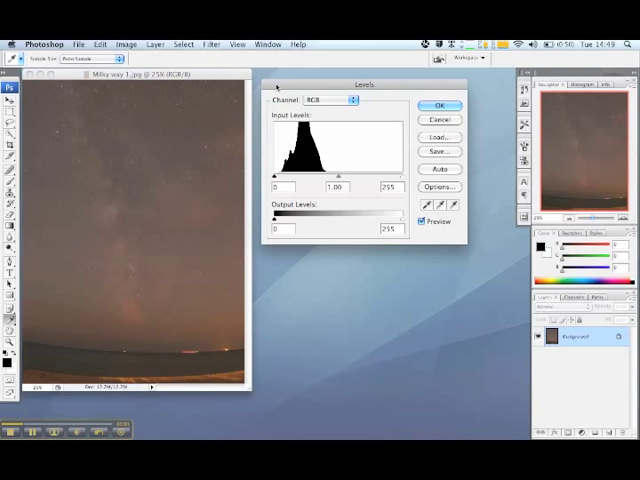
pyautogui.moveTo(263, 180)
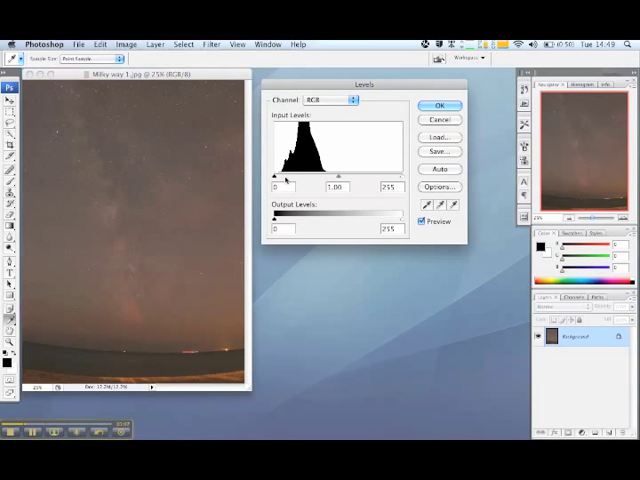
pyautogui.moveTo(388, 180)
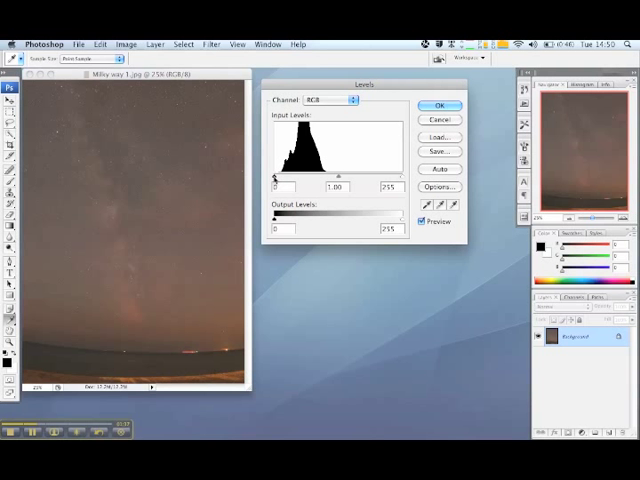
# Test the RGB black point, return it to 0, and lower the midtone level to 0.93.
pyautogui.moveTo(273, 176); pyautogui.dragTo(281, 176)
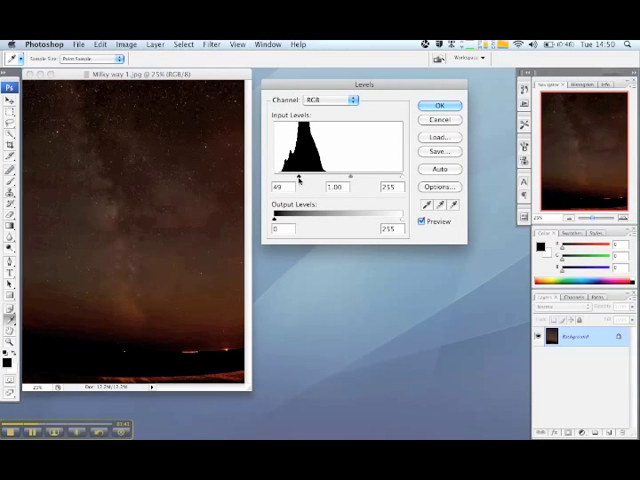
pyautogui.moveTo(299, 174); pyautogui.dragTo(323, 174)
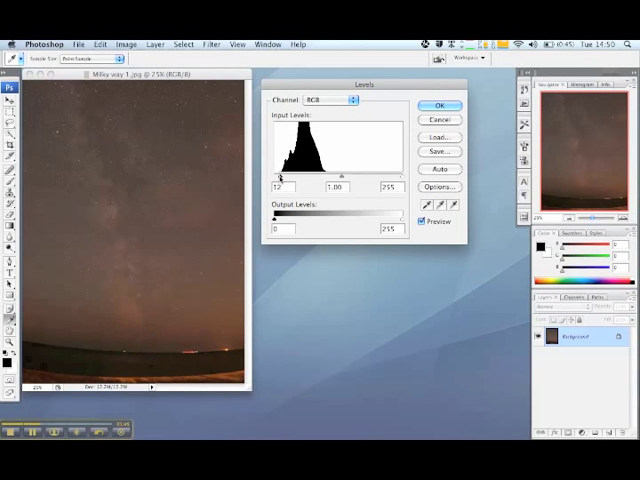
pyautogui.moveTo(282, 174); pyautogui.dragTo(270, 174)
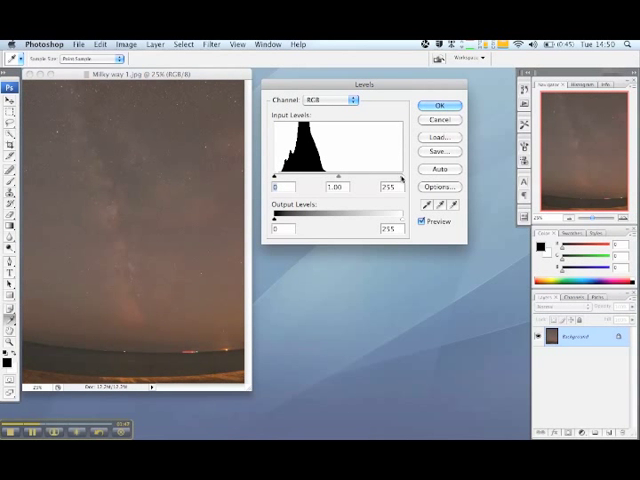
pyautogui.moveTo(398, 176); pyautogui.dragTo(383, 176)
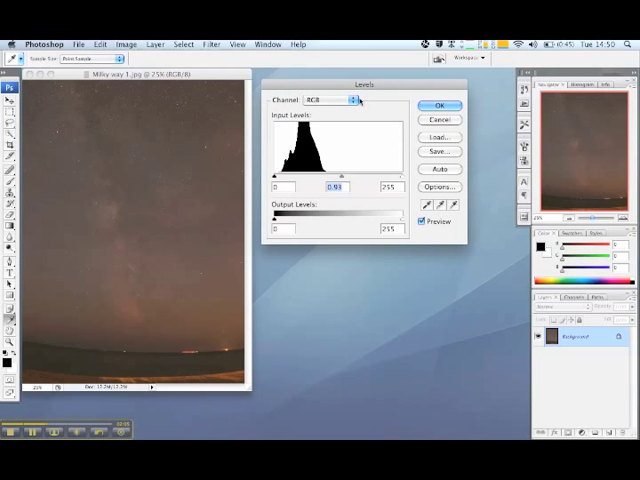
# Switch Levels to the Red channel and lower its midtones to 0.93 to cut the orange.
pyautogui.click(330, 100)
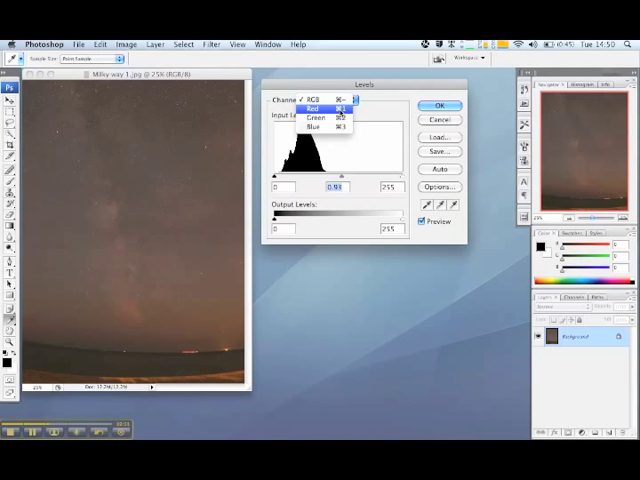
pyautogui.click(308, 107)
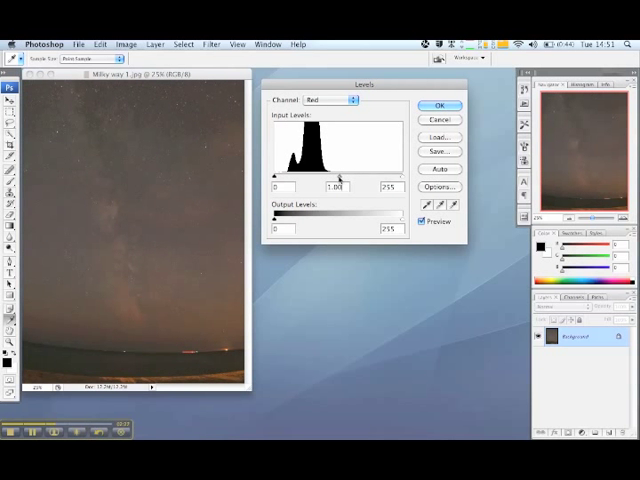
pyautogui.moveTo(343, 168); pyautogui.dragTo(335, 168)
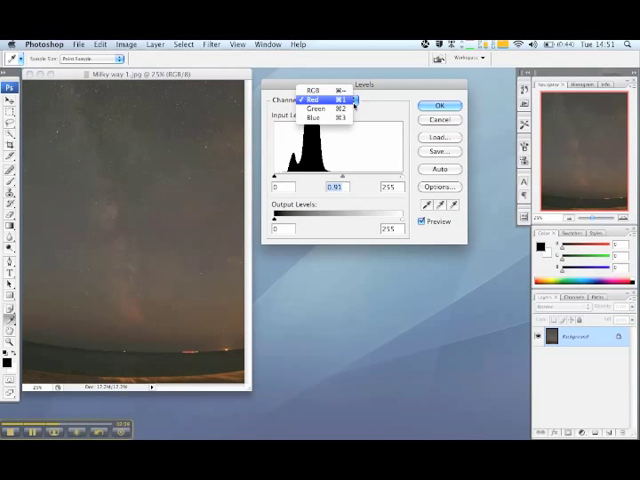
# Switch to the Green channel and raise its midtone level to about 1.04.
pyautogui.click(324, 111)
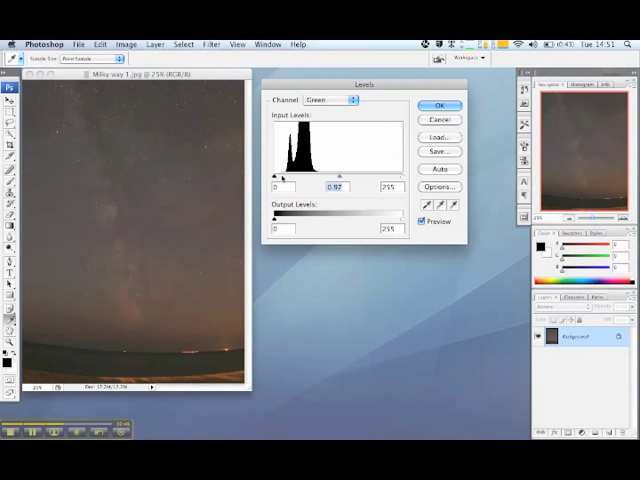
pyautogui.moveTo(274, 175); pyautogui.dragTo(285, 175)
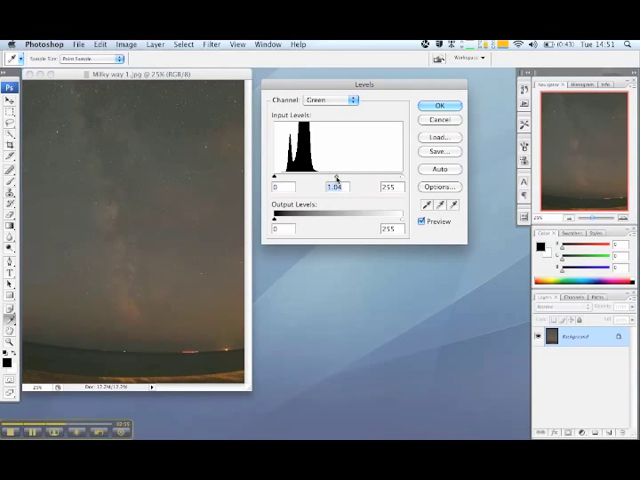
pyautogui.moveTo(278, 187); pyautogui.dragTo(282, 187)
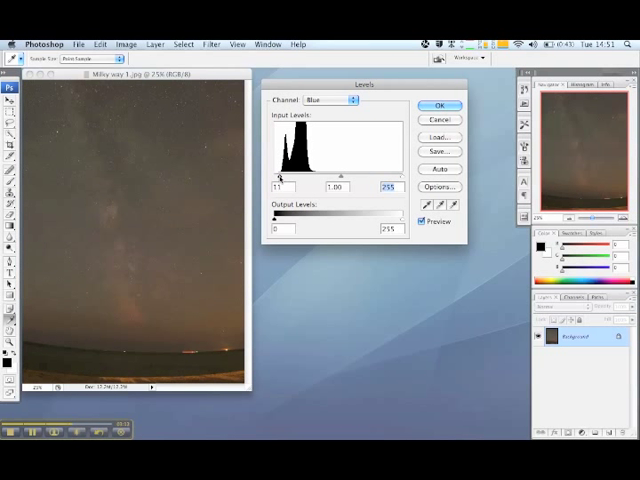
# Set the Blue channel's black point to 12 and toggle Preview to compare with the original.
pyautogui.write('12')
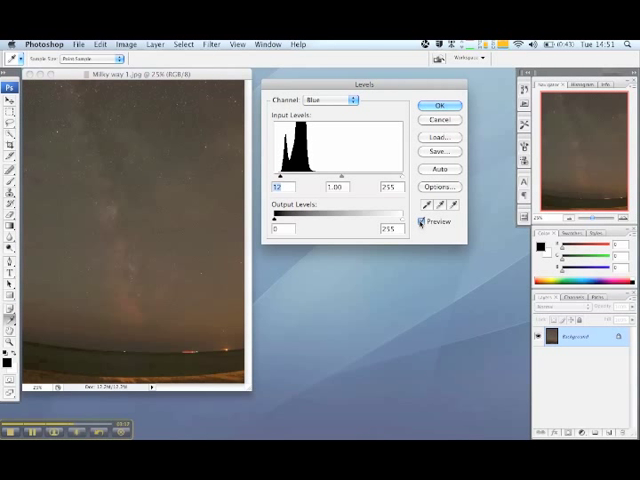
pyautogui.click(420, 222)
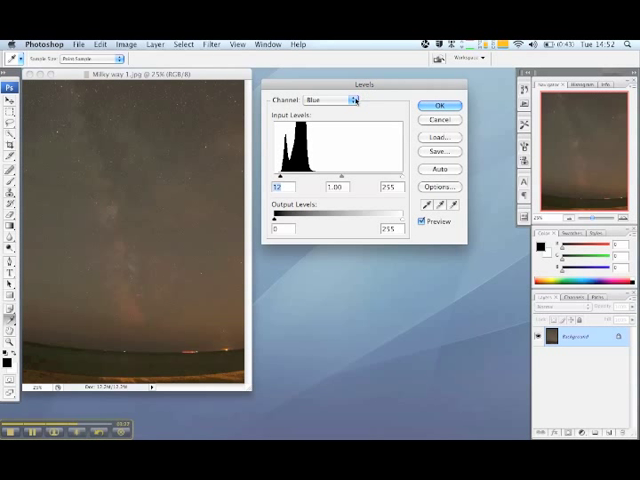
# Return to RGB, set white point 205 and midtones 0.83, and apply the Levels correction.
pyautogui.click(346, 99)
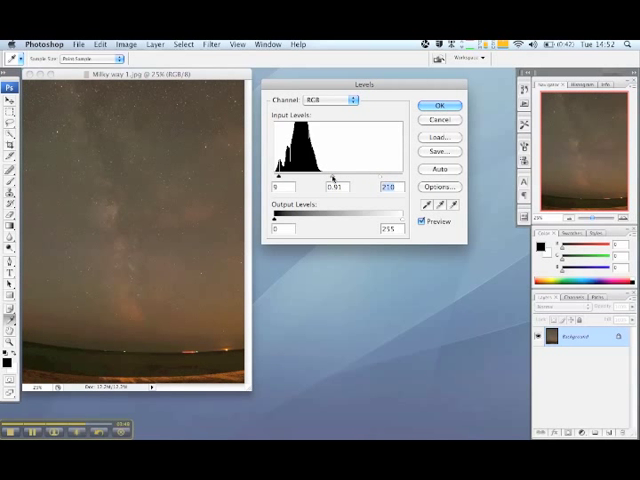
pyautogui.moveTo(335, 175); pyautogui.dragTo(338, 175)
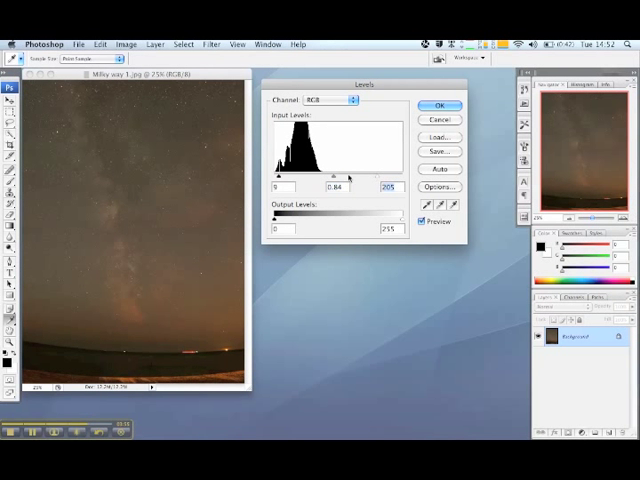
pyautogui.moveTo(345, 175); pyautogui.dragTo(335, 175)
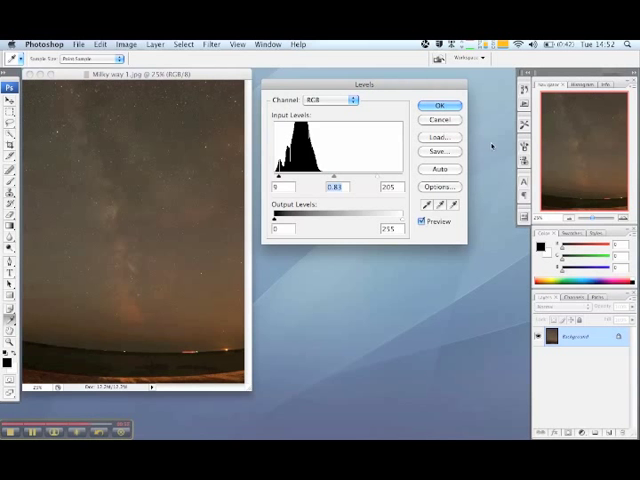
pyautogui.click(438, 105)
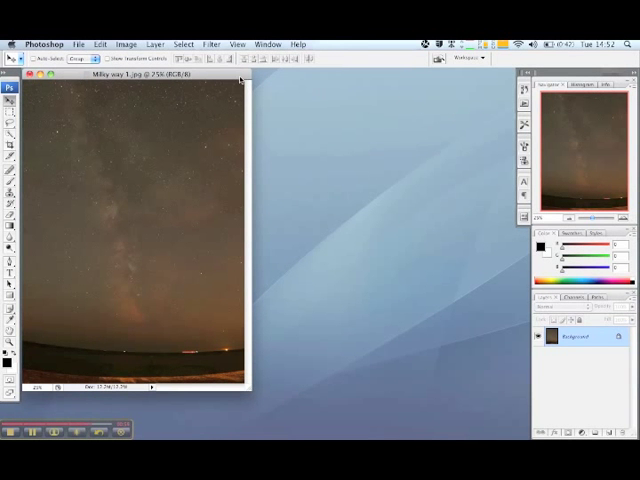